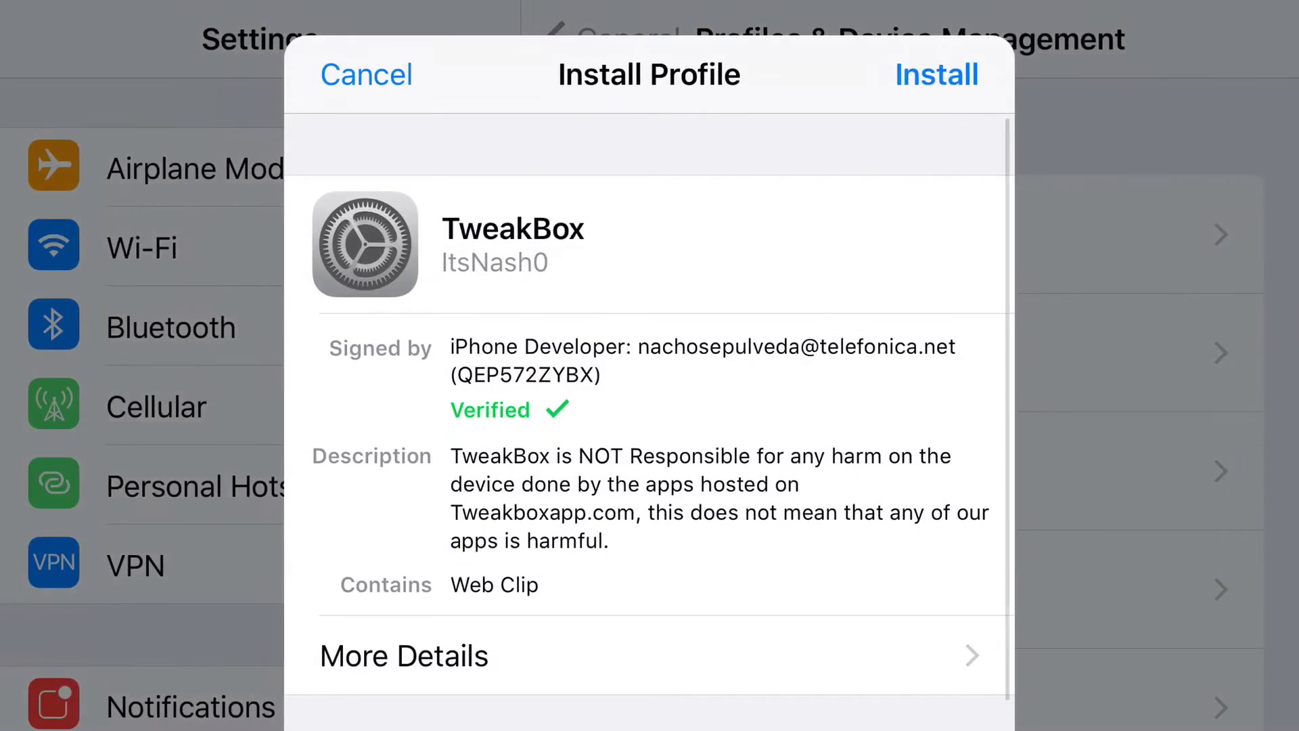
# Install the TweakBox profile through the Install and Consent sheets, then close it with Done
pyautogui.click(936, 75)
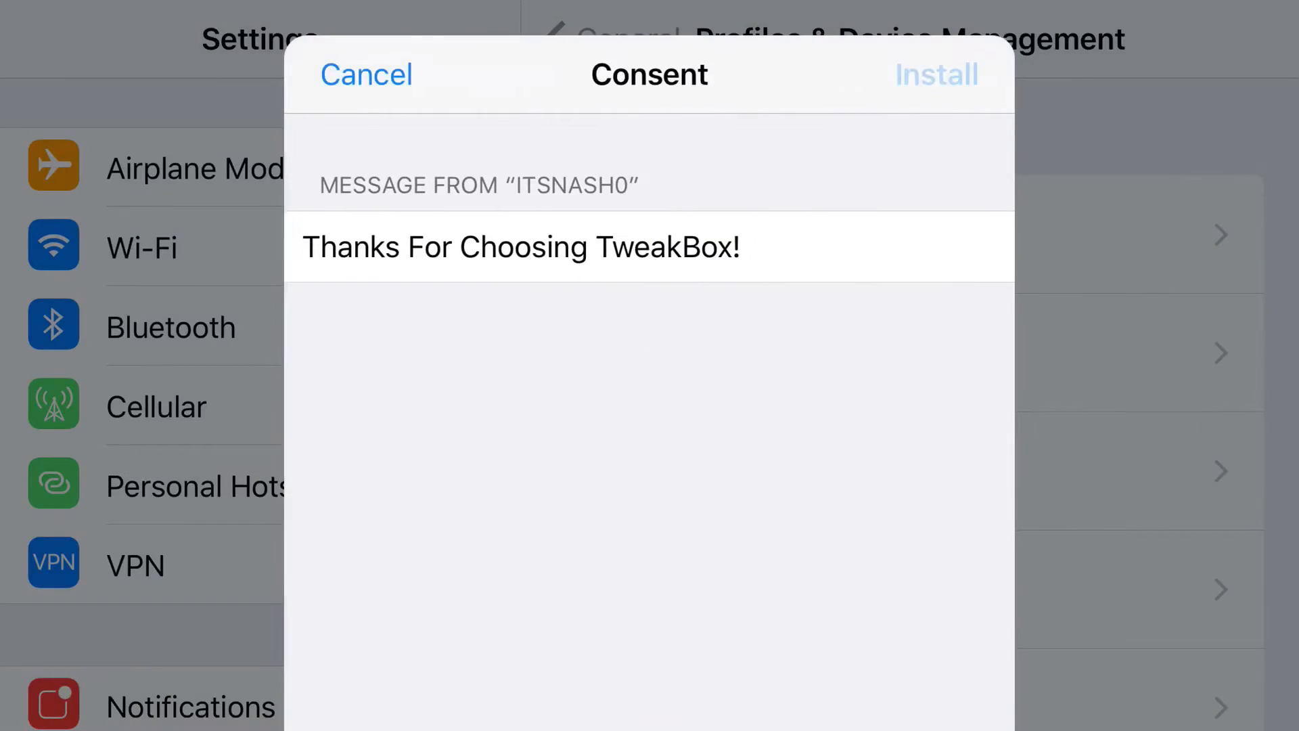
pyautogui.click(935, 74)
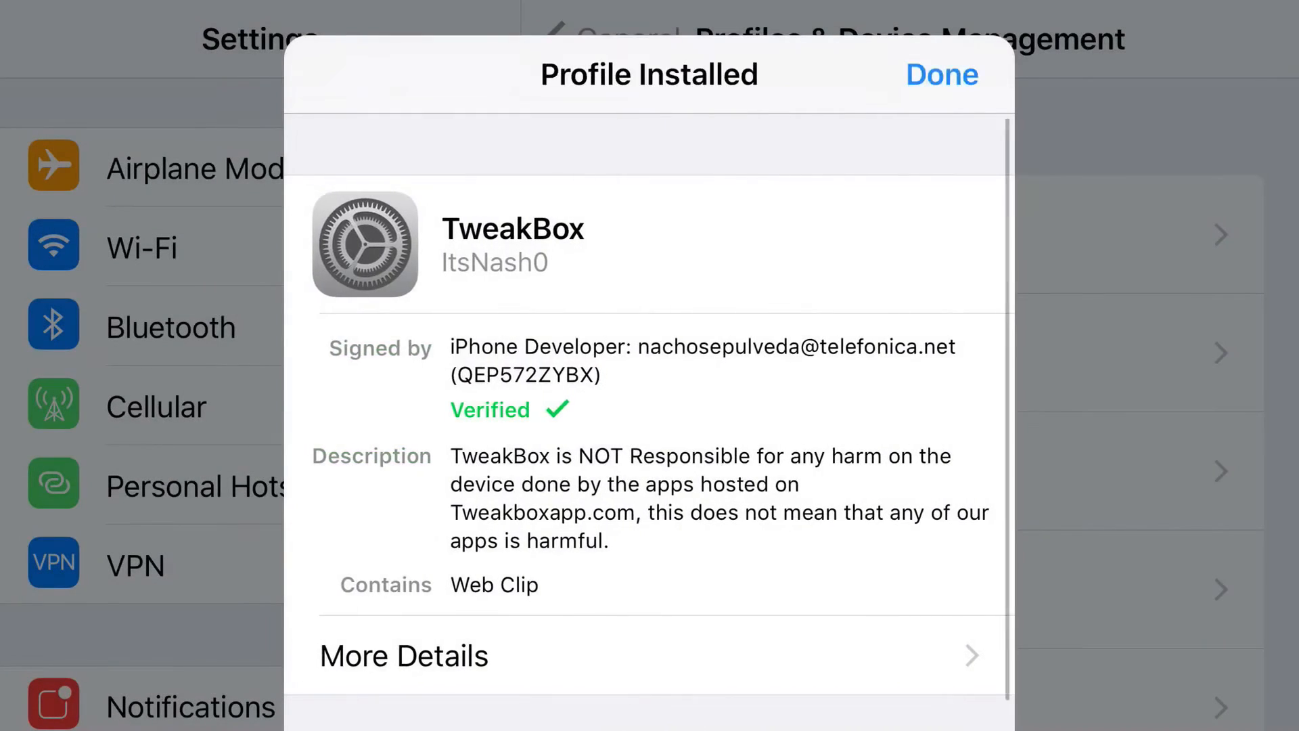
pyautogui.click(941, 74)
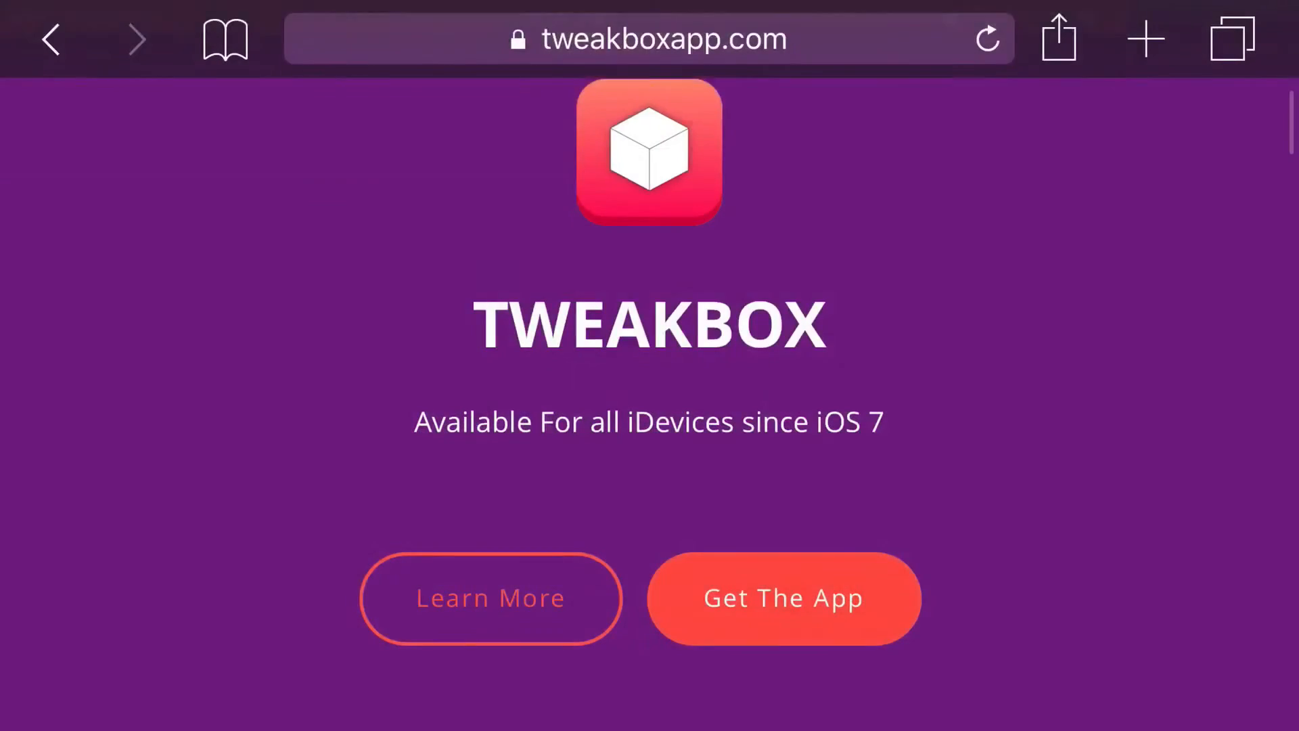
# From the home screen, launch the newly added TweakBox app
pyautogui.press('home')
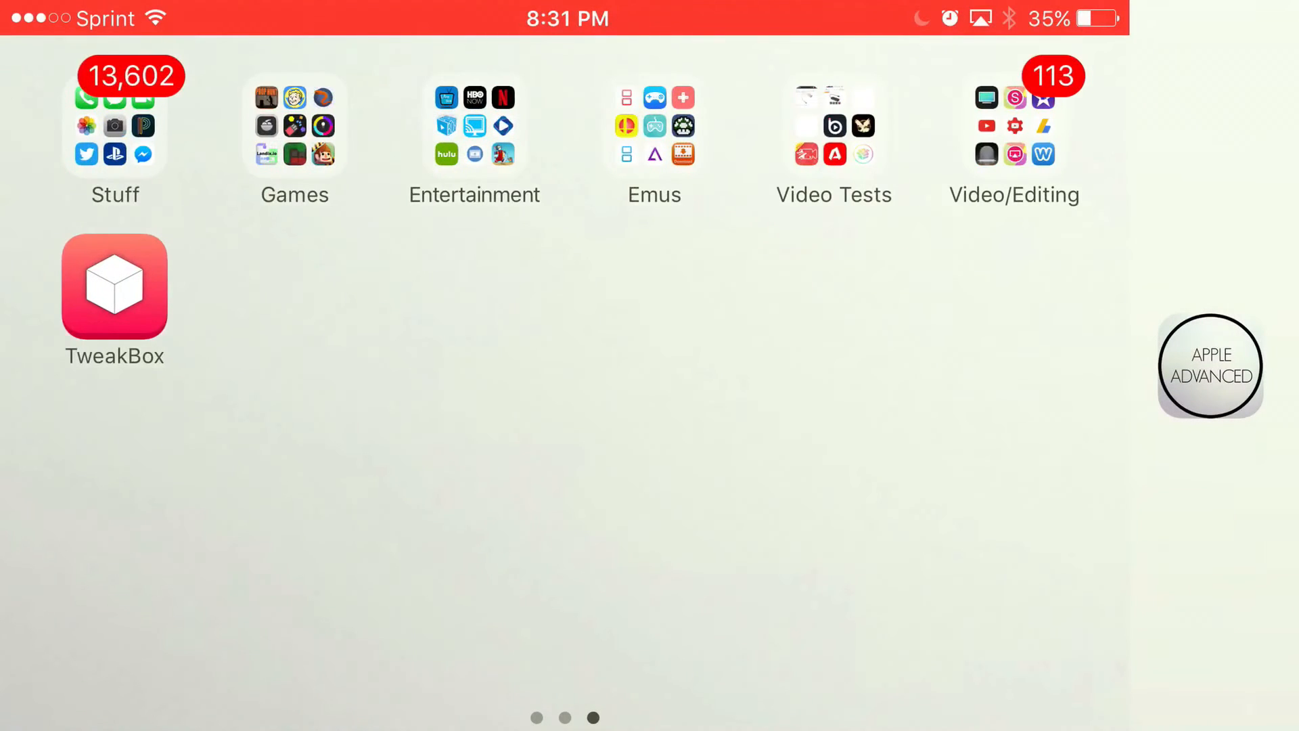
pyautogui.click(114, 285)
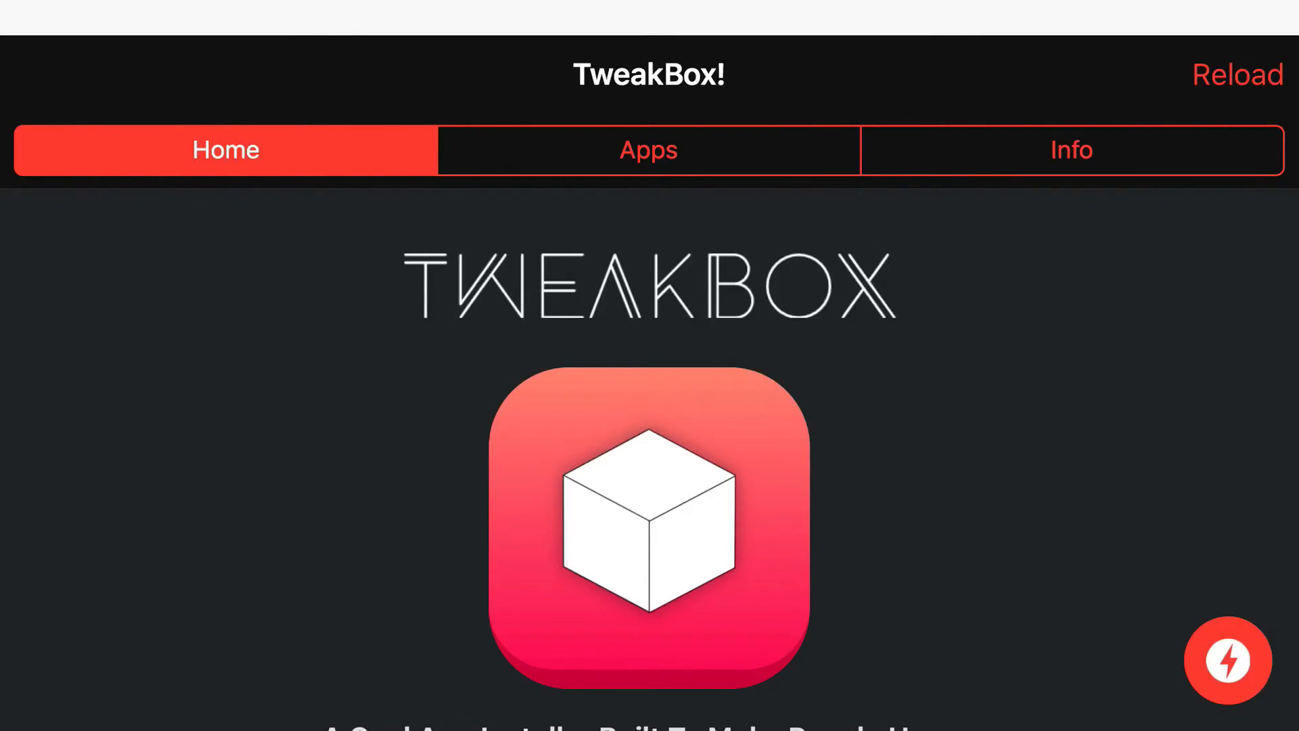
# Install RetroArch from a TweakBox Apps category, cancel the untrusted-developer alert, and open Settings
pyautogui.click(649, 150)
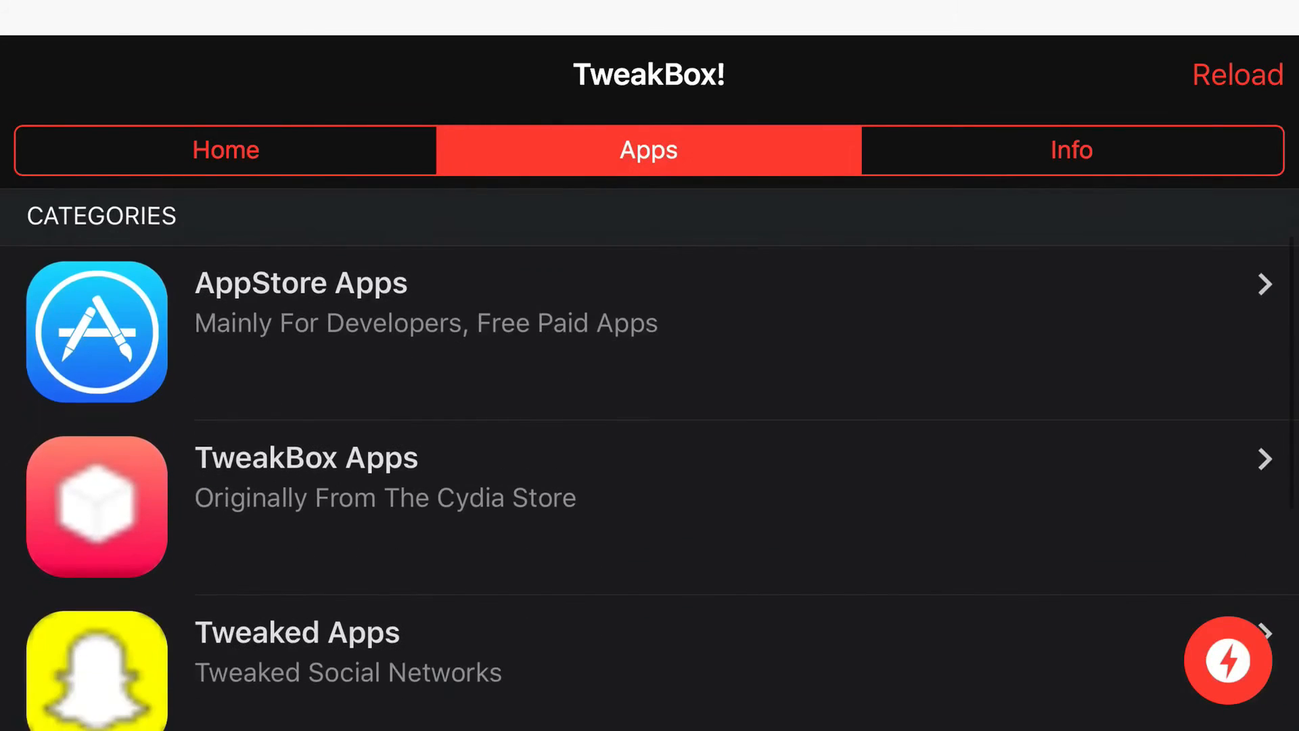
pyautogui.click(306, 457)
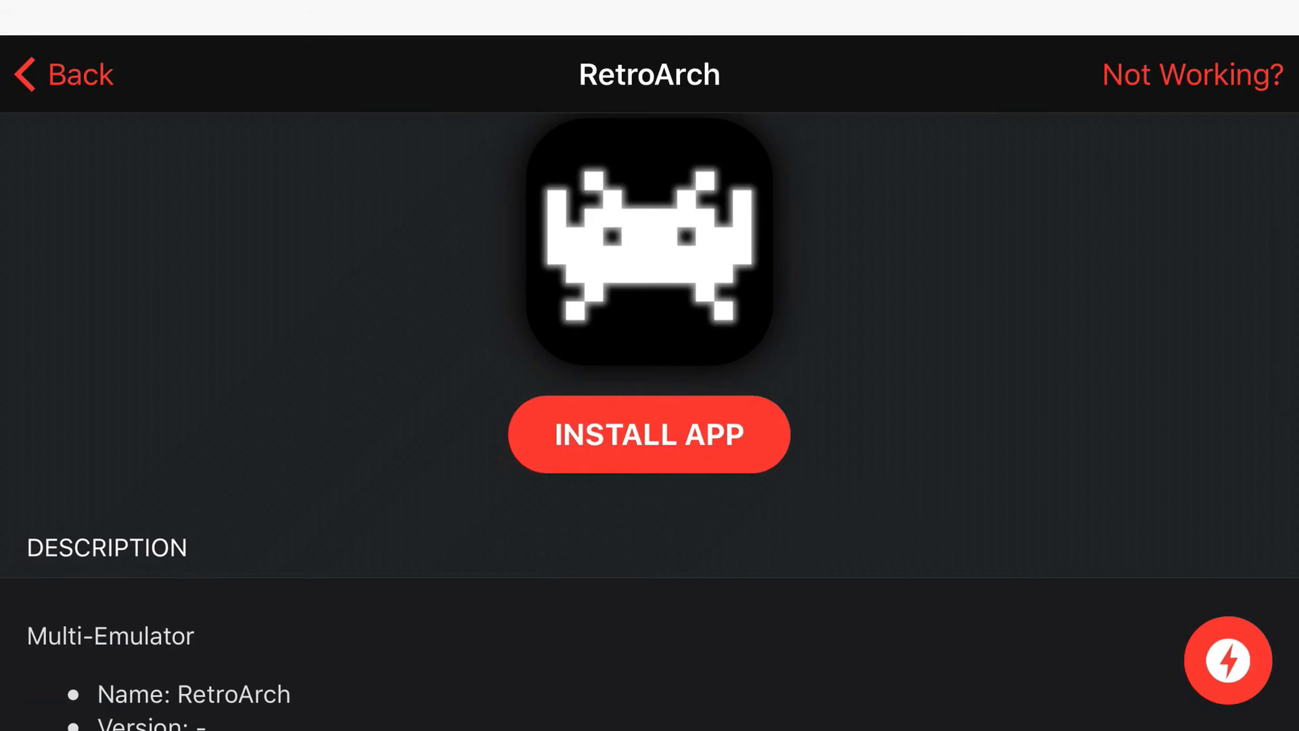
pyautogui.click(649, 434)
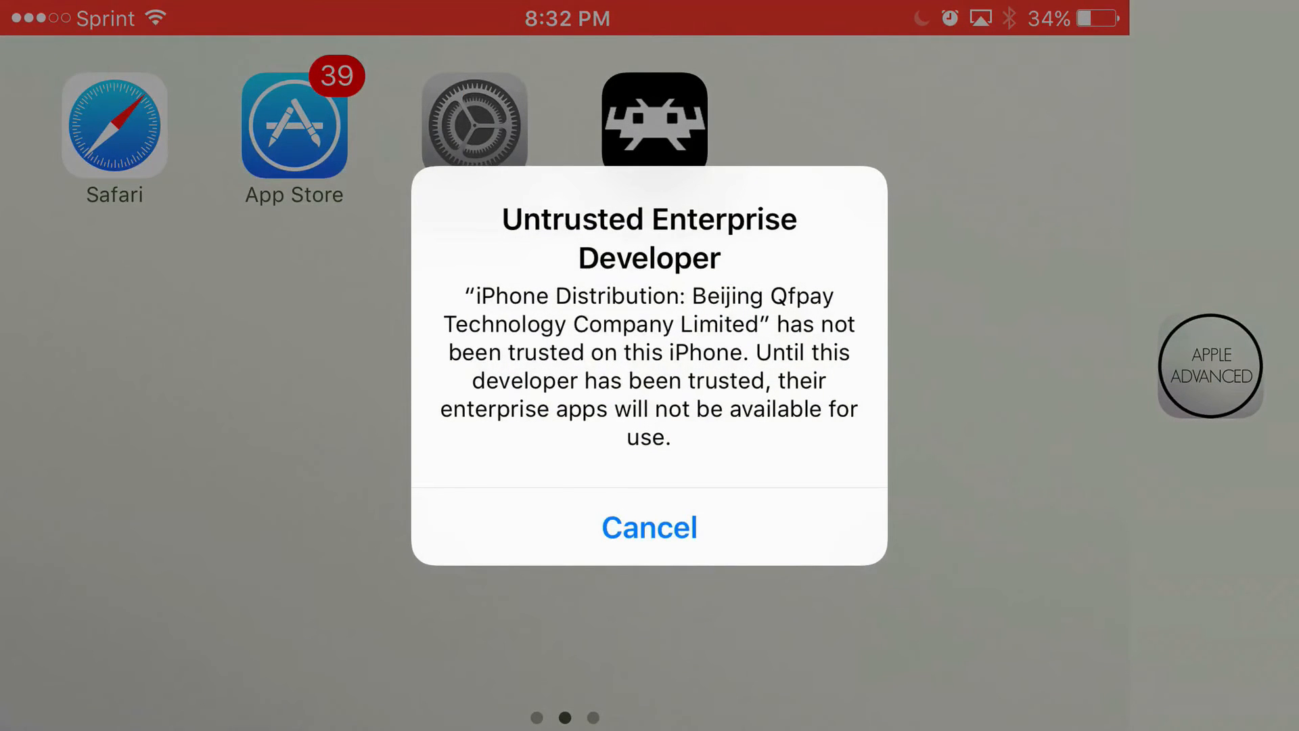
pyautogui.click(649, 528)
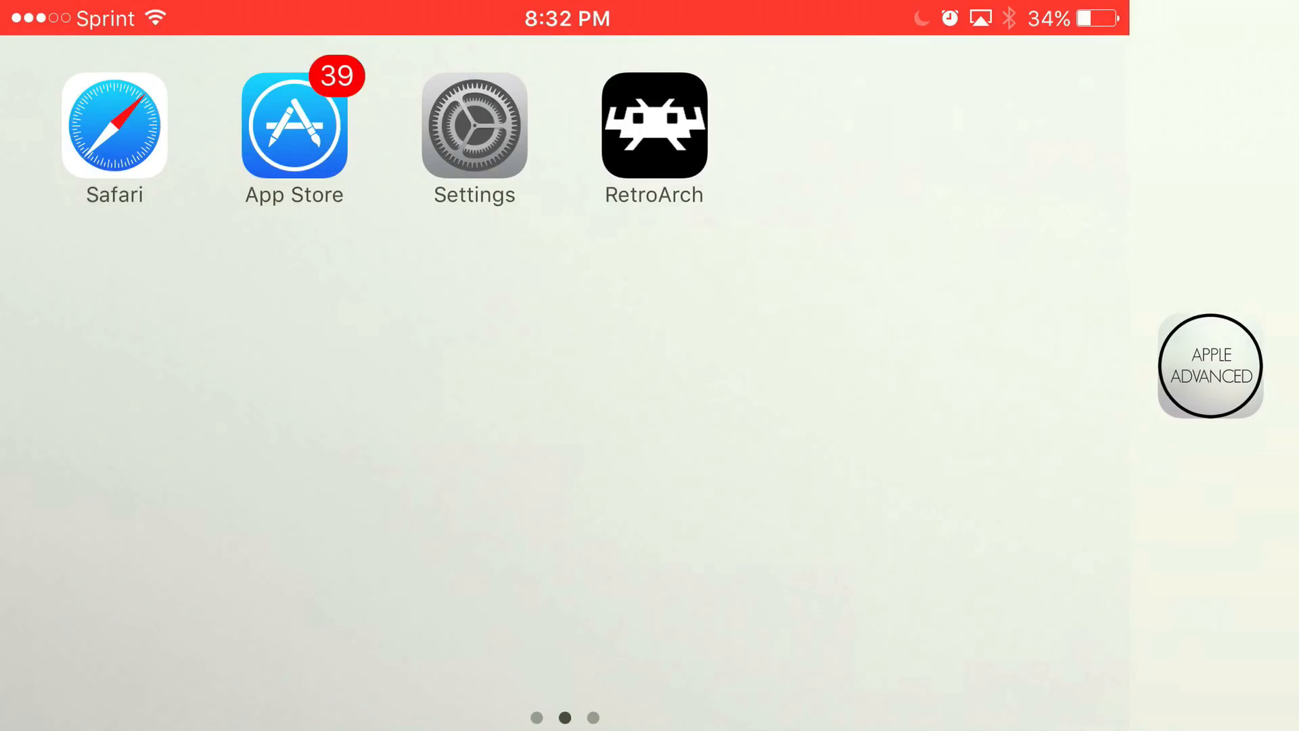
pyautogui.click(474, 126)
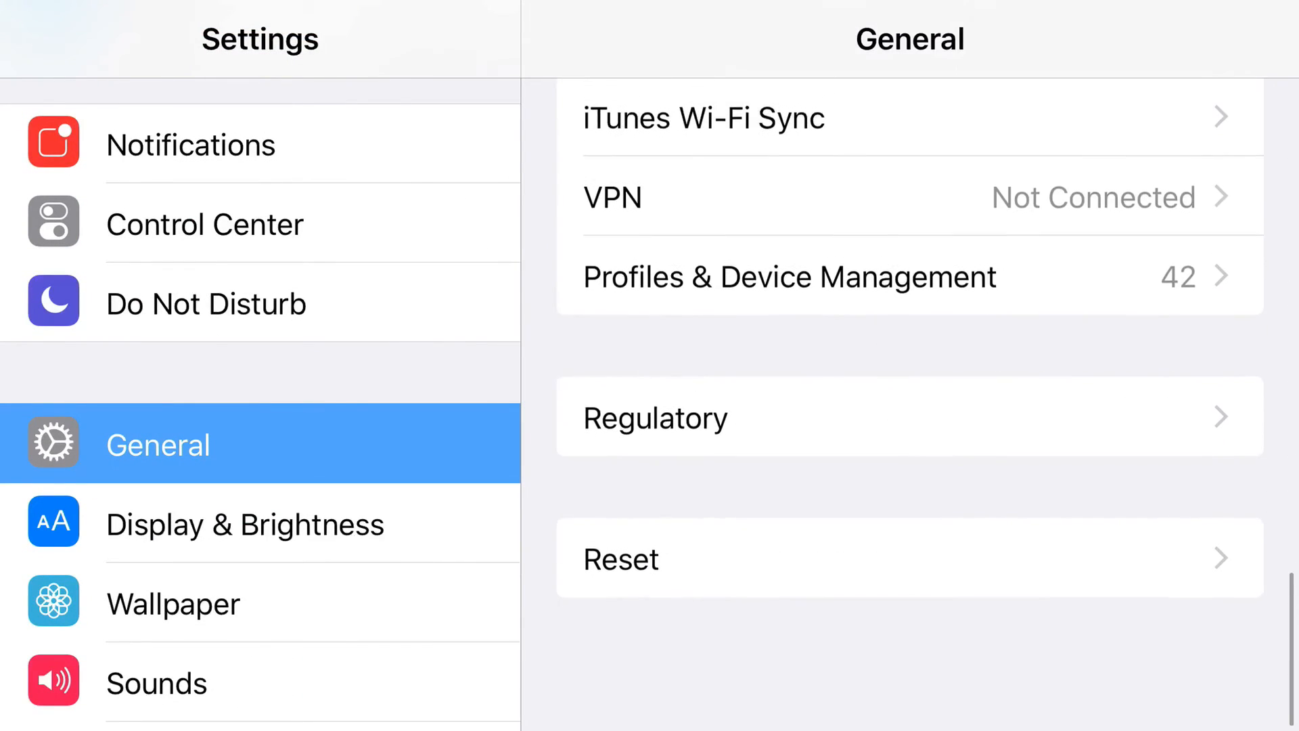
# Trust the Beijing Qfpay Technology profile in Profiles & Device Management, then go home
pyautogui.click(790, 276)
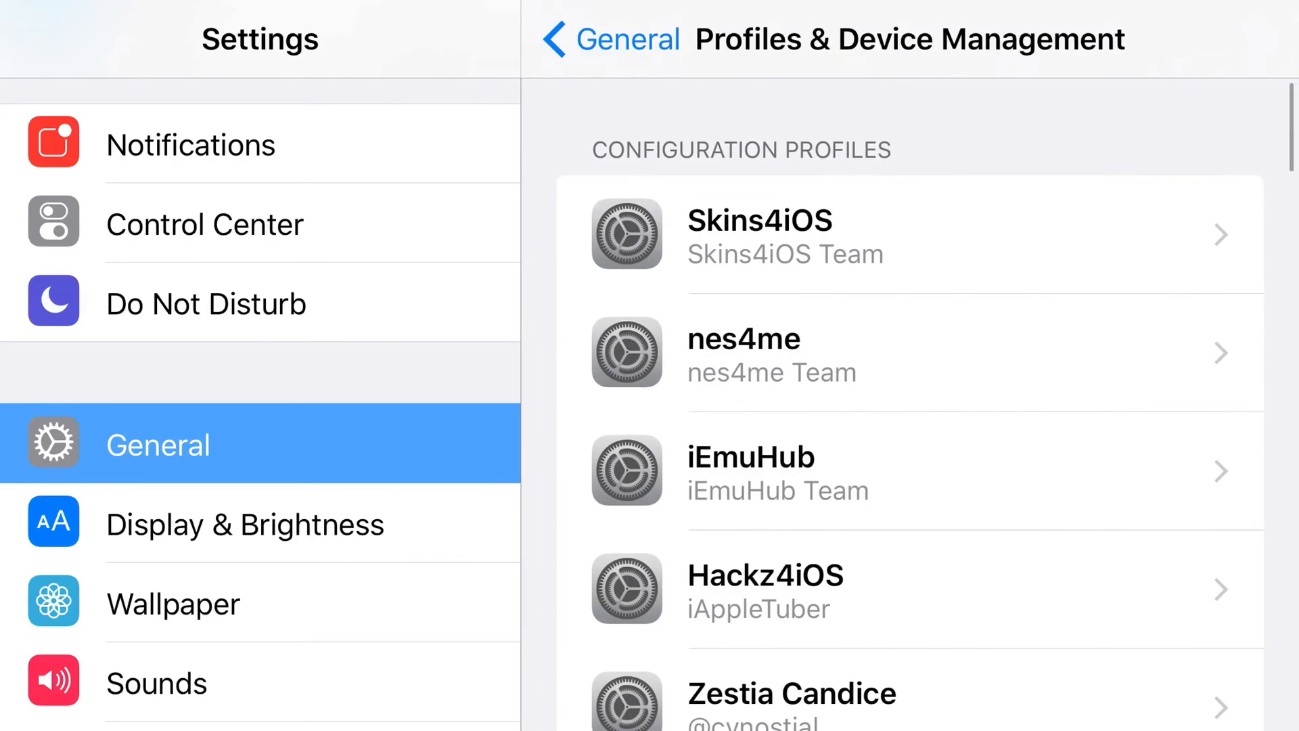
pyautogui.scroll(-3)
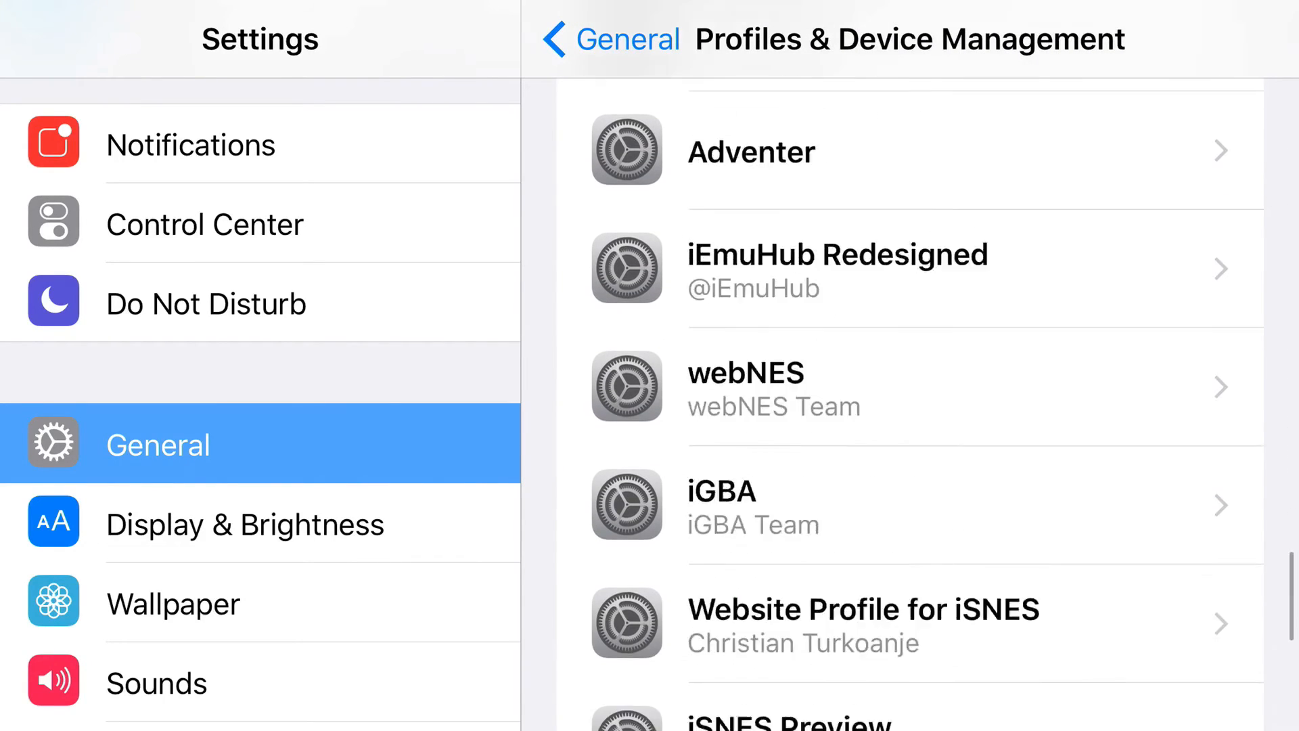
pyautogui.scroll(-3)
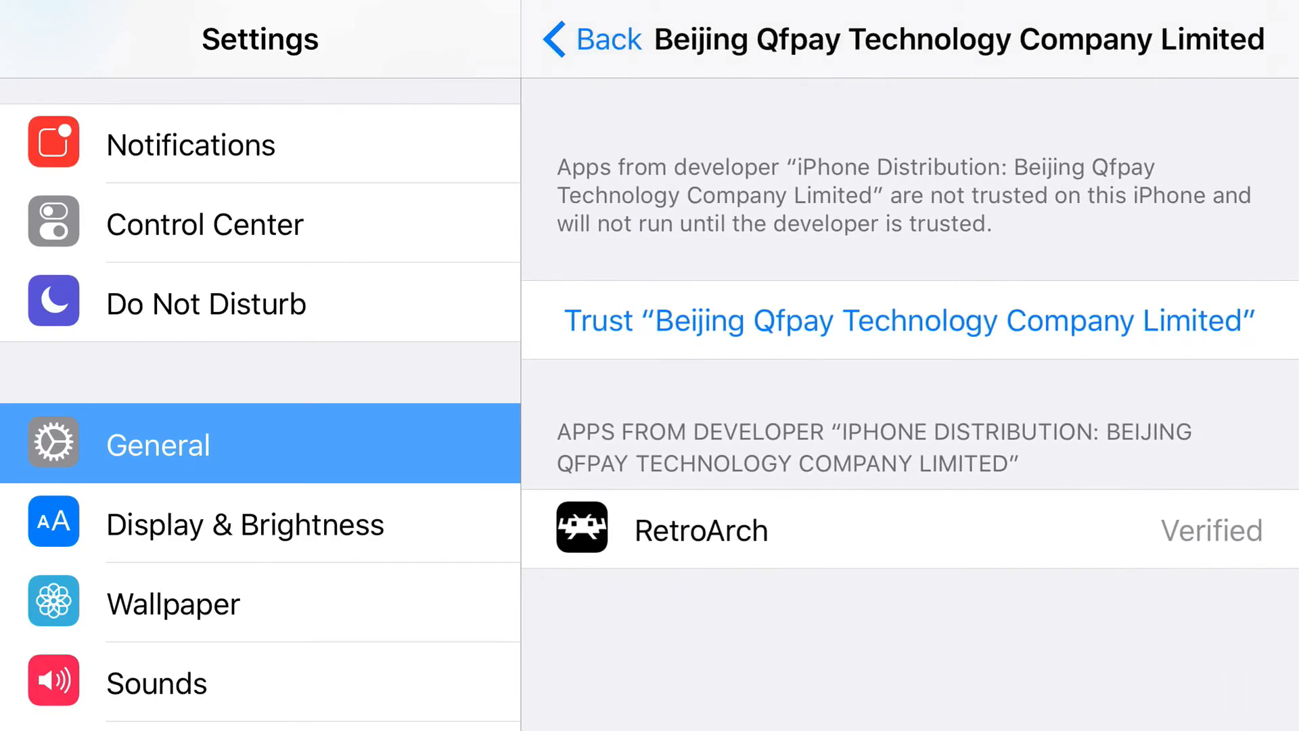
pyautogui.click(909, 321)
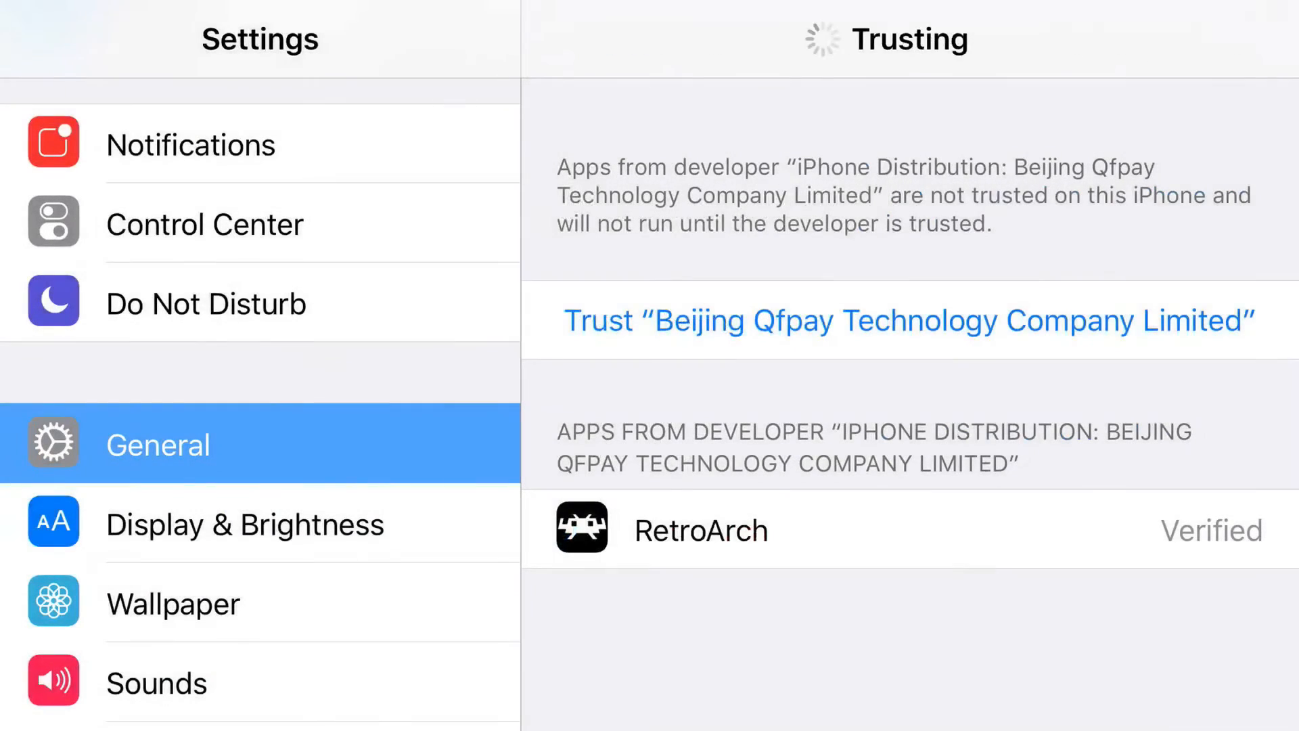
pyautogui.click(908, 320)
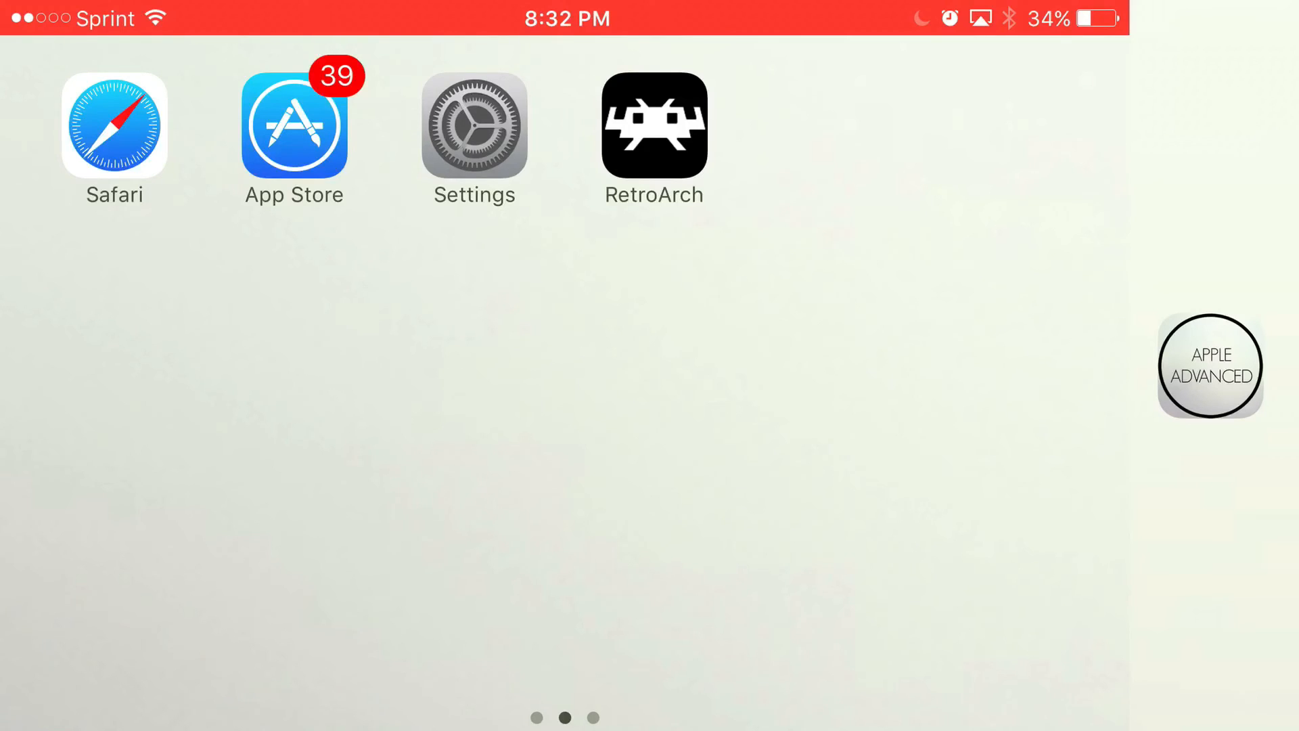
pyautogui.hscroll(-3)
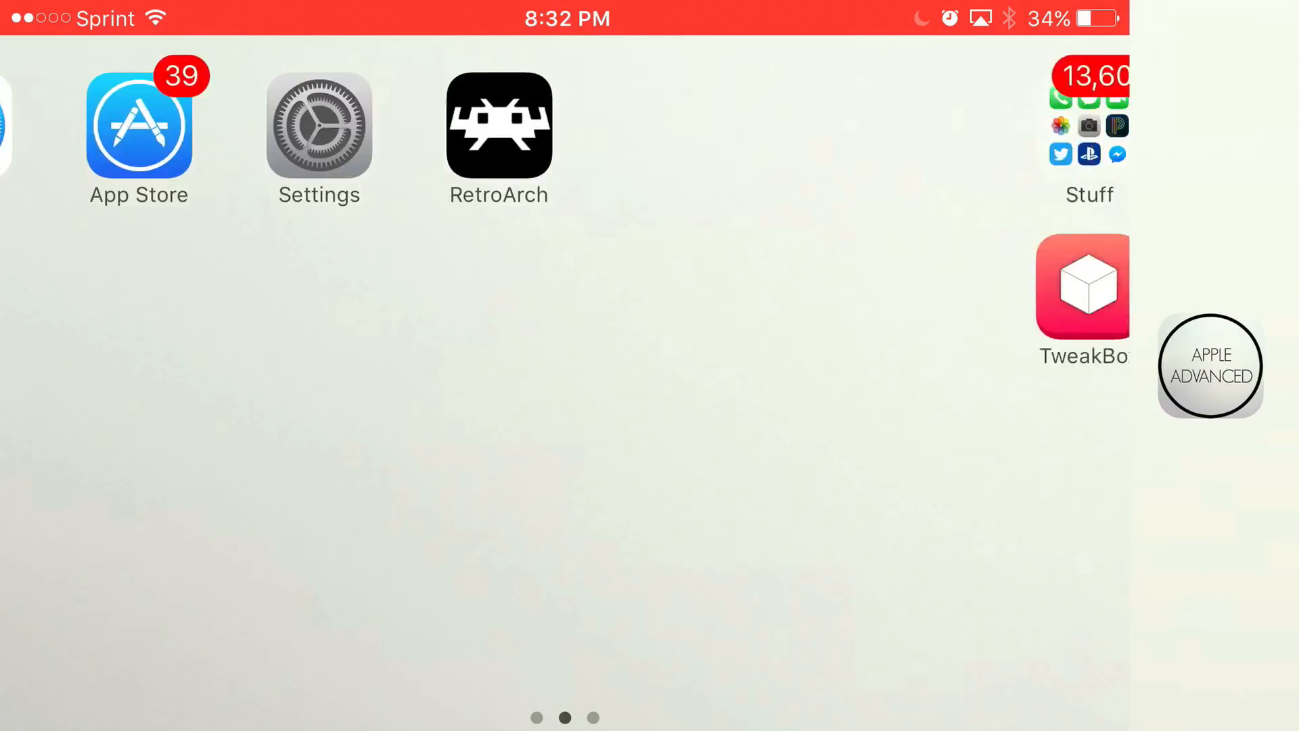